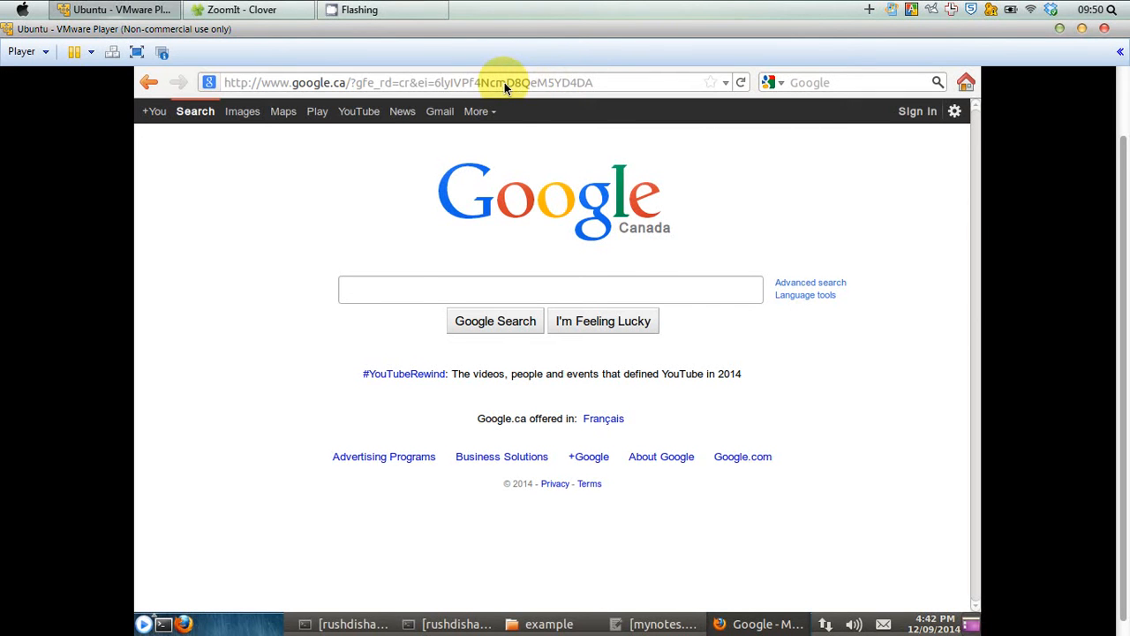
right_click(503, 83)
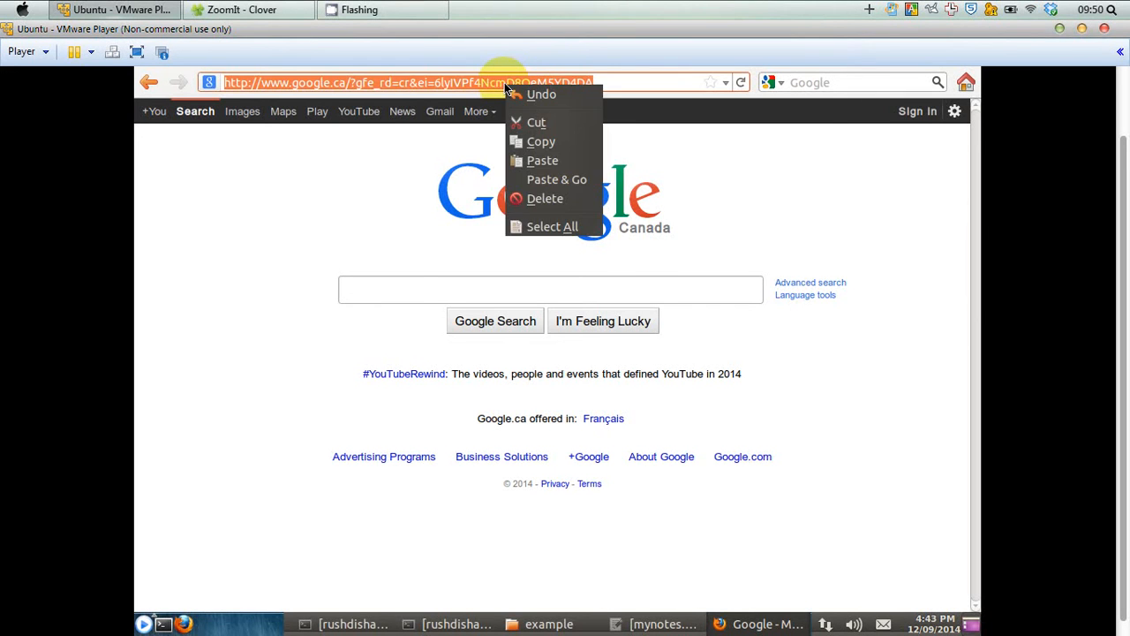
click(549, 162)
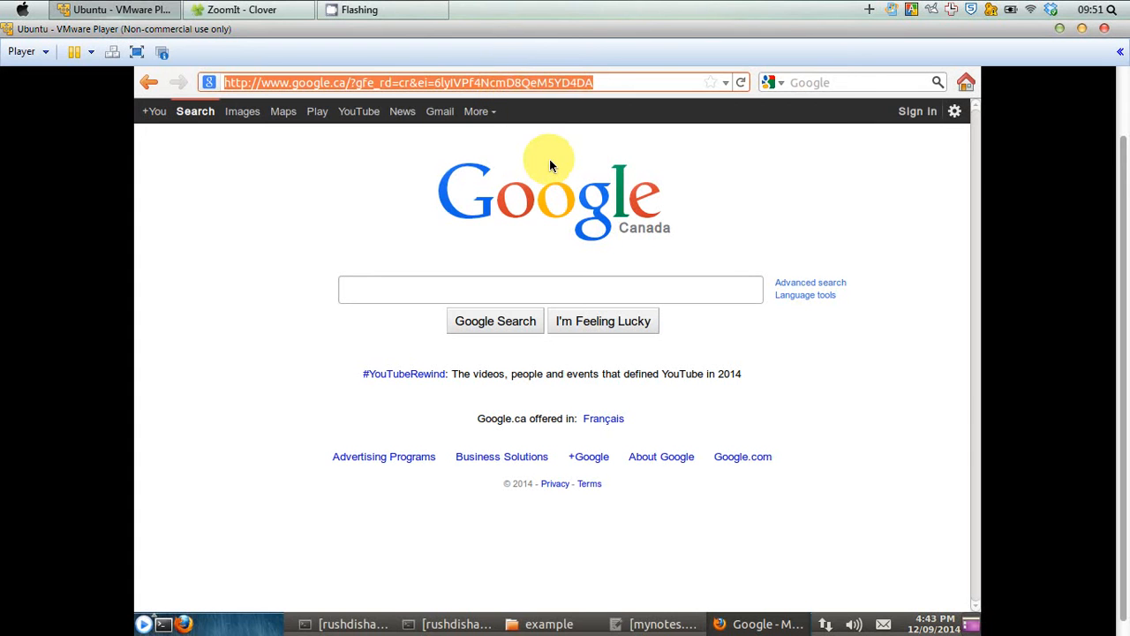
text(http://www.apache.org/dyn/closer.cgi/lucene/solr/4.10.2)
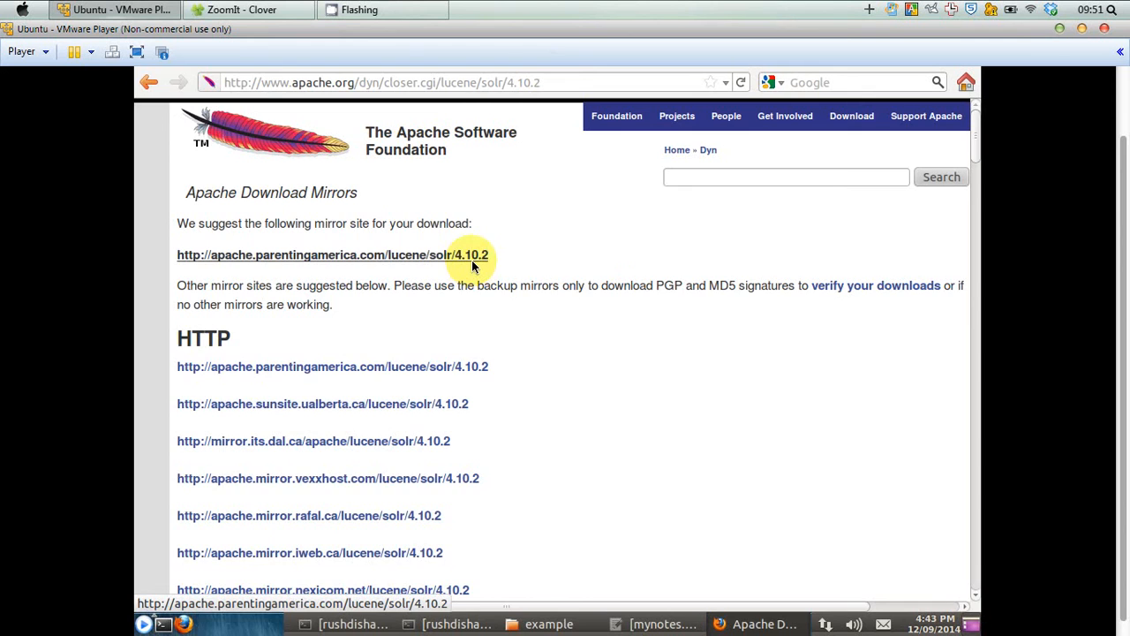
Follow the suggested mirror and save solr-4.10.2.zip from its directory listing
click(332, 255)
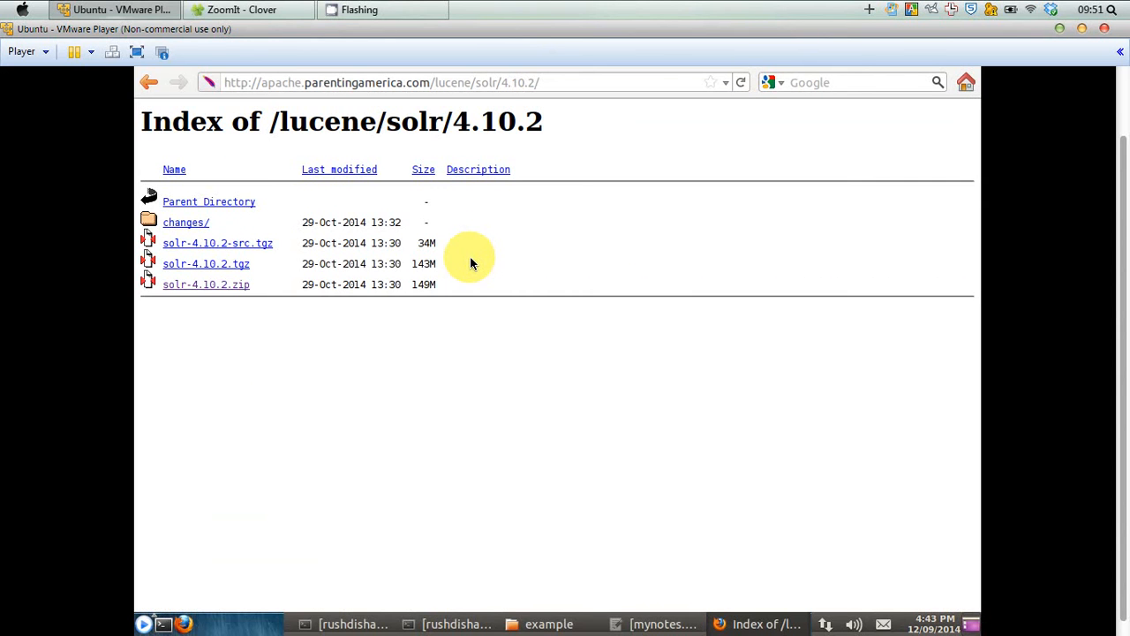
mouse_move(427, 265)
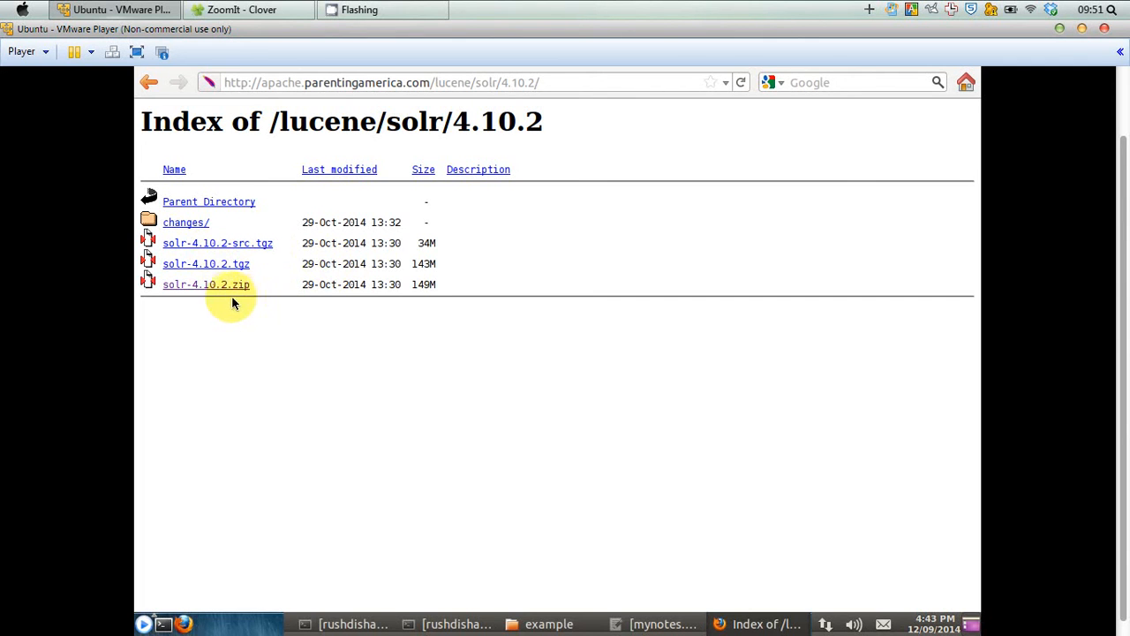
mouse_move(205, 284)
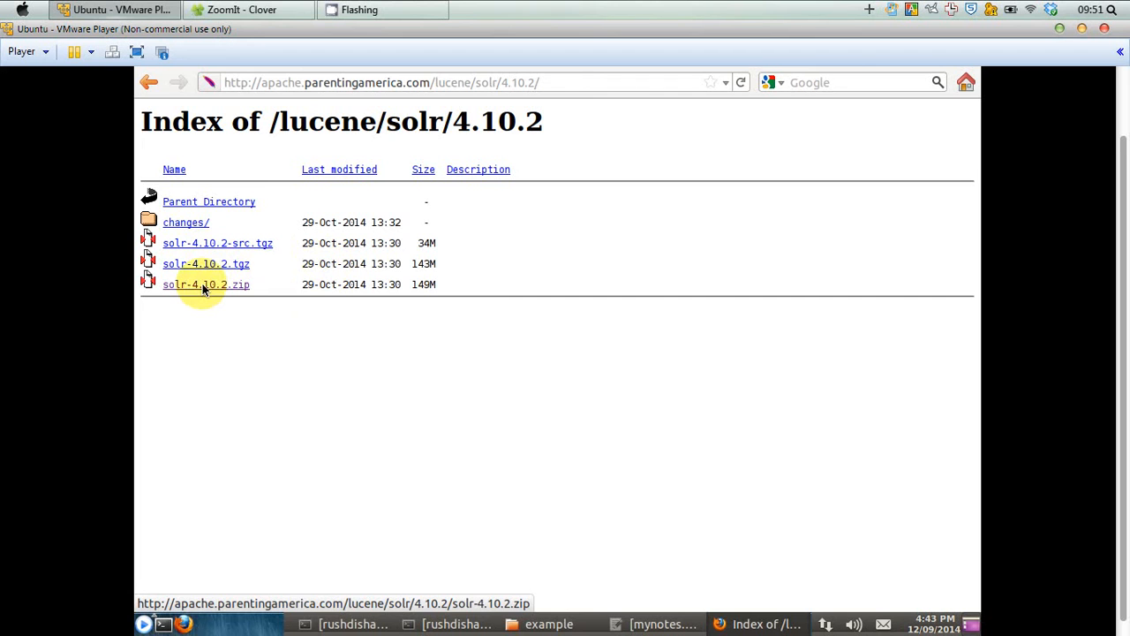
click(205, 282)
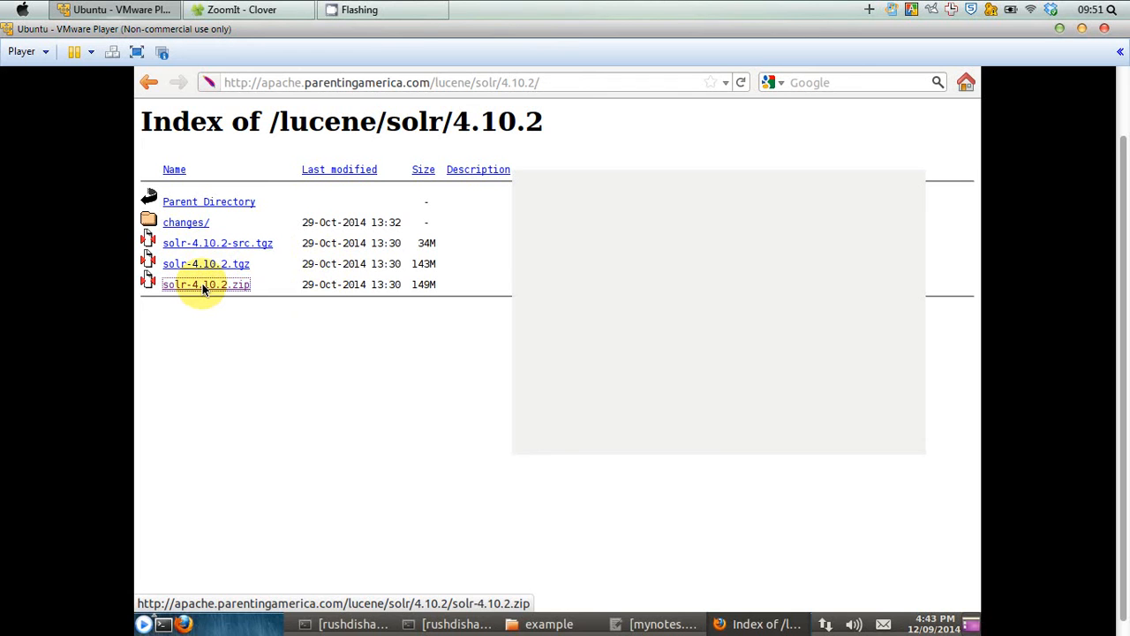
click(204, 283)
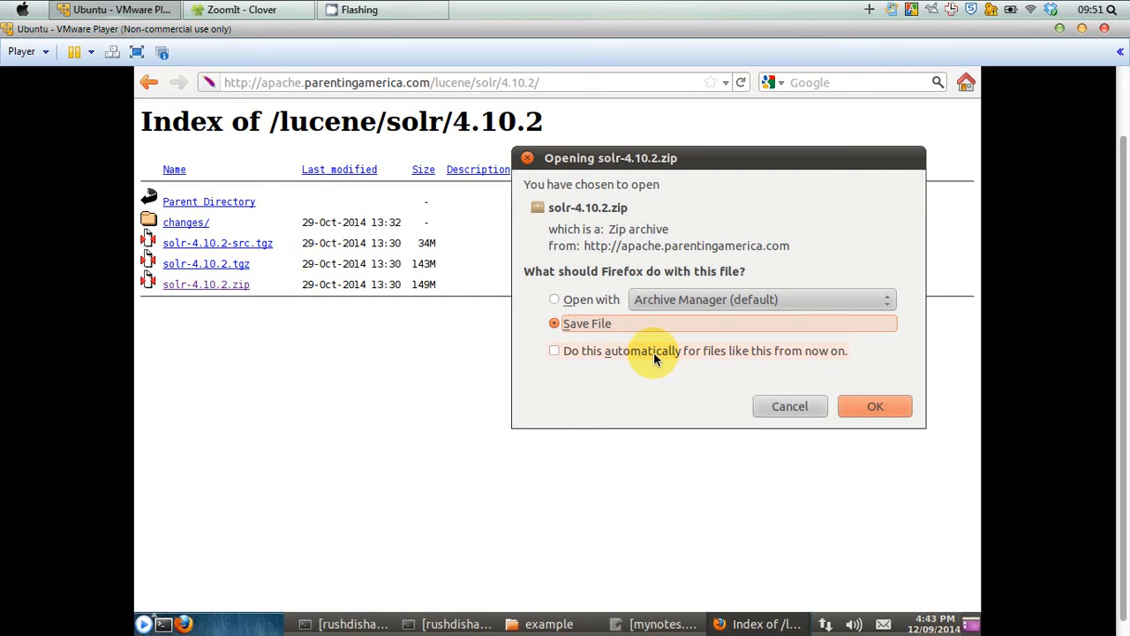
mouse_move(582, 132)
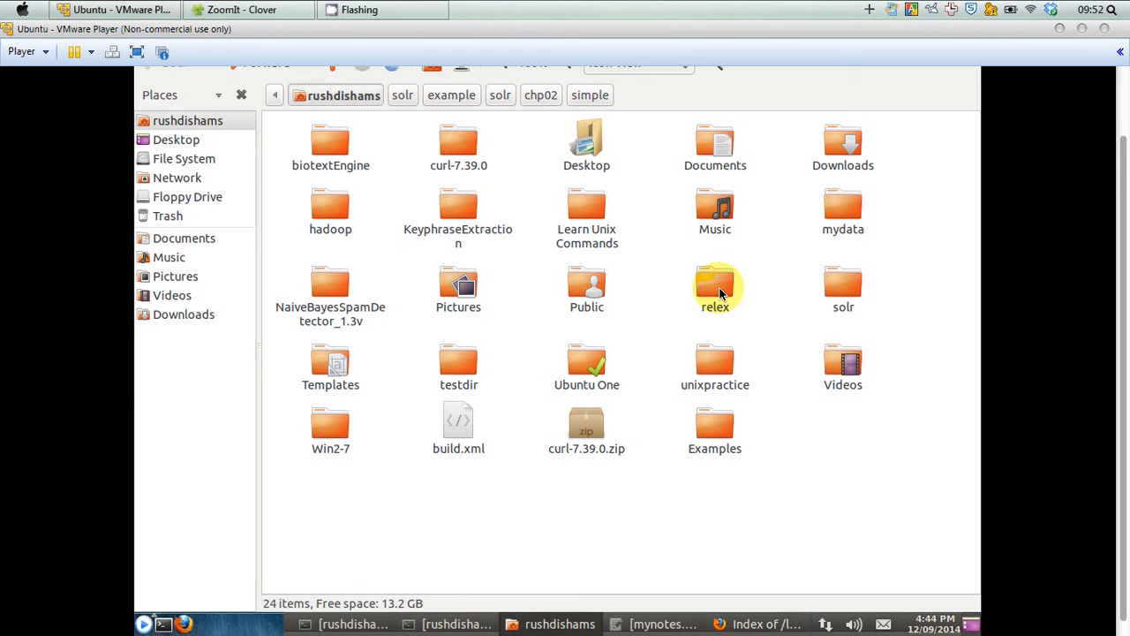
mouse_move(828, 318)
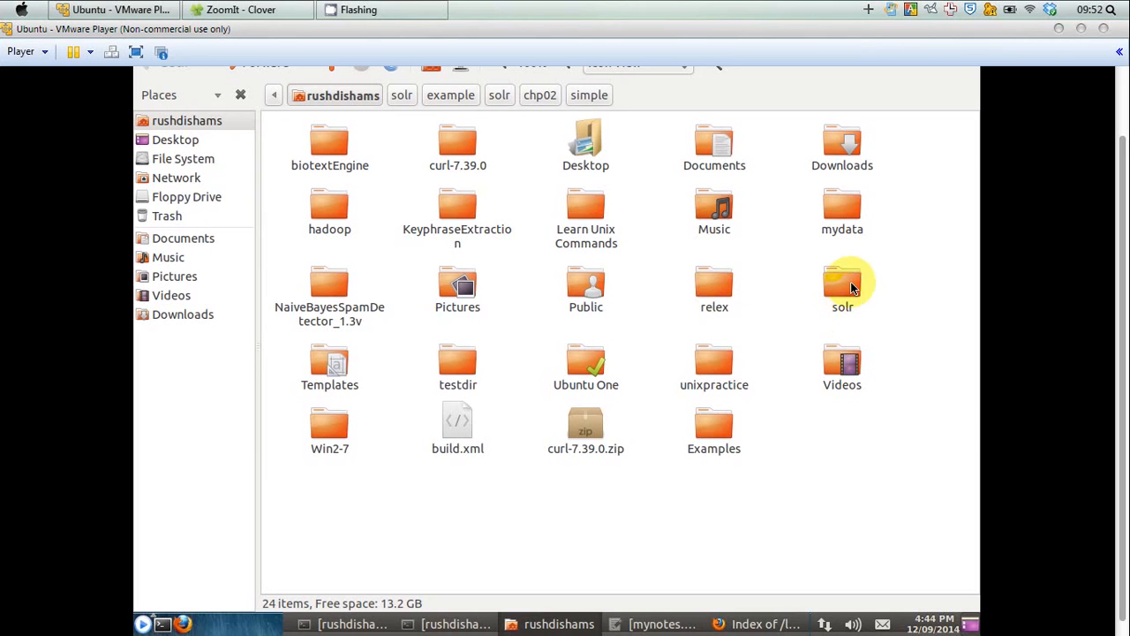
Enter the solr folder in the home directory to view bin, dist, docs, example and README.txt
click(842, 283)
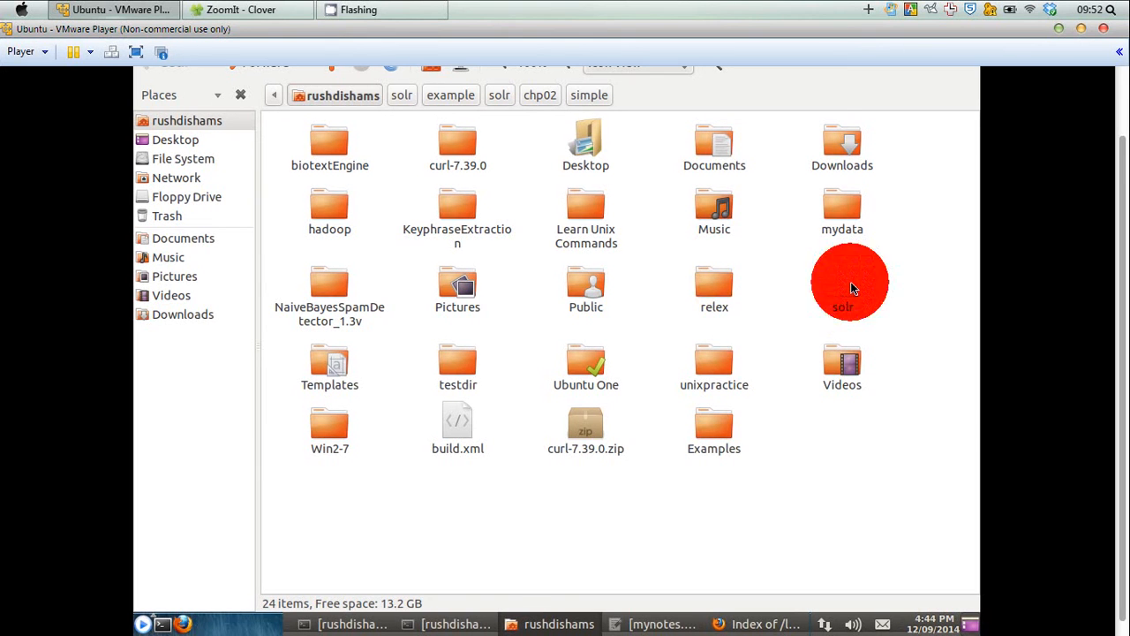
click(841, 283)
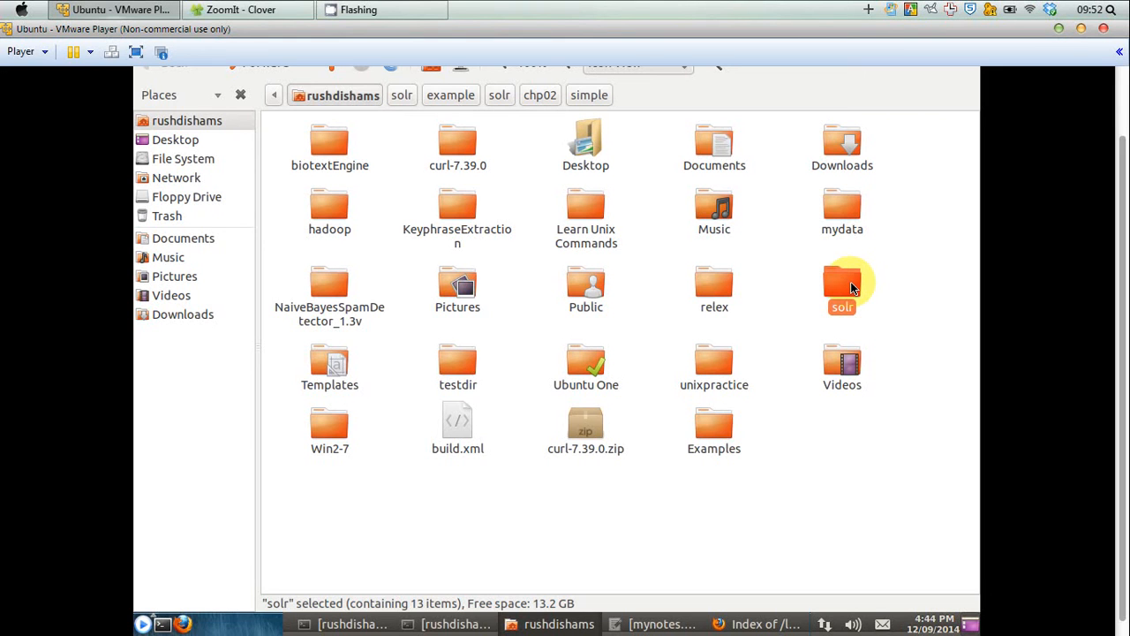
double_click(840, 282)
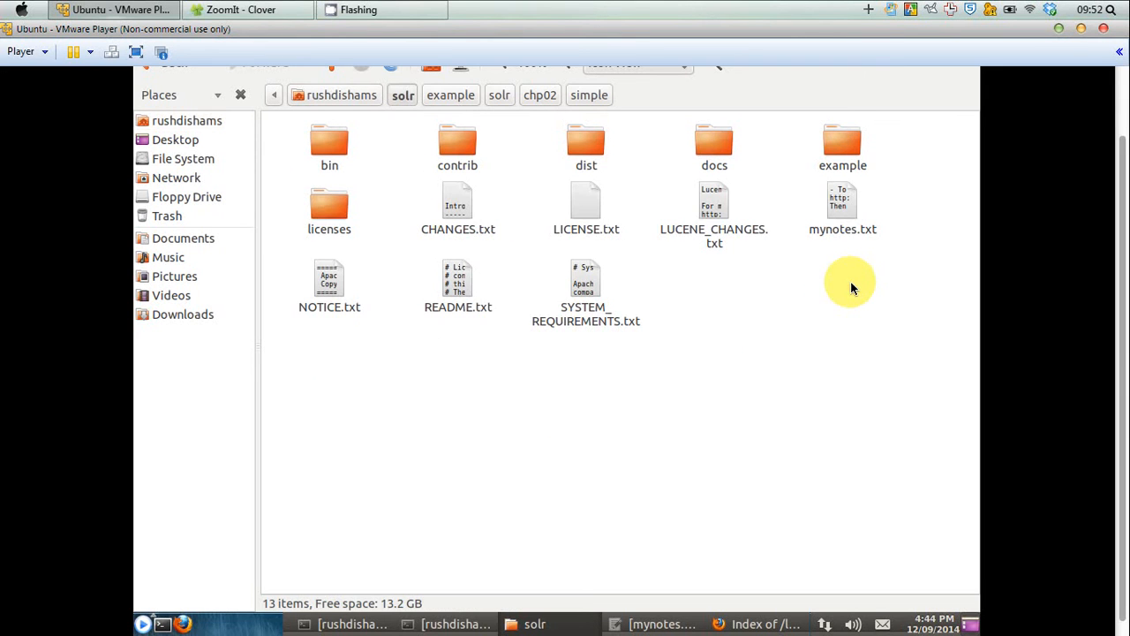
mouse_move(380, 221)
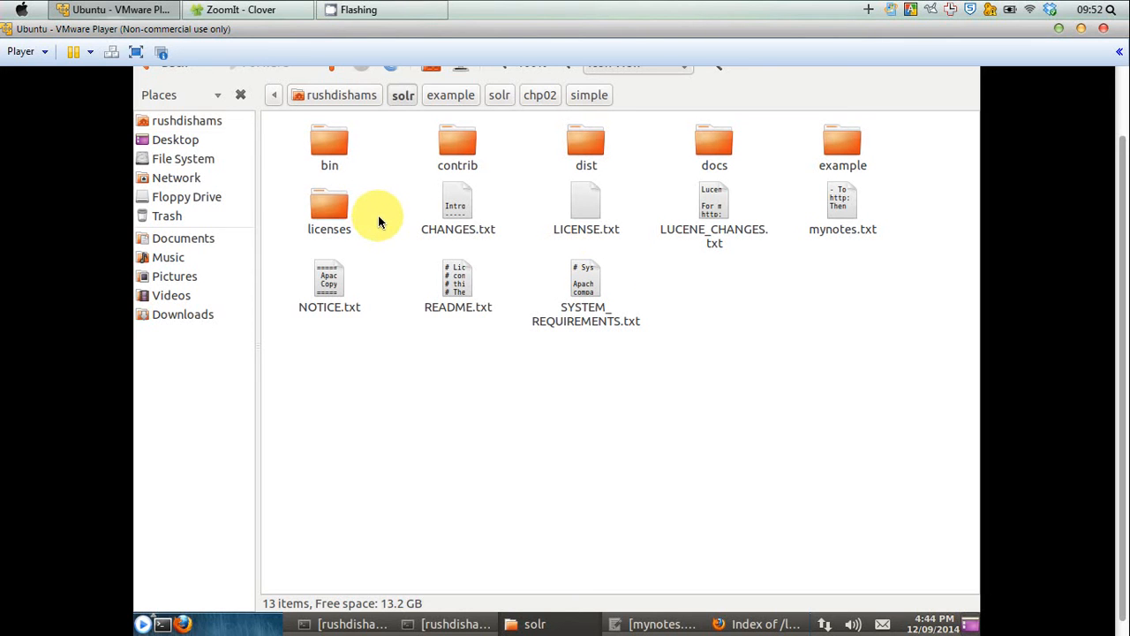
mouse_move(763, 250)
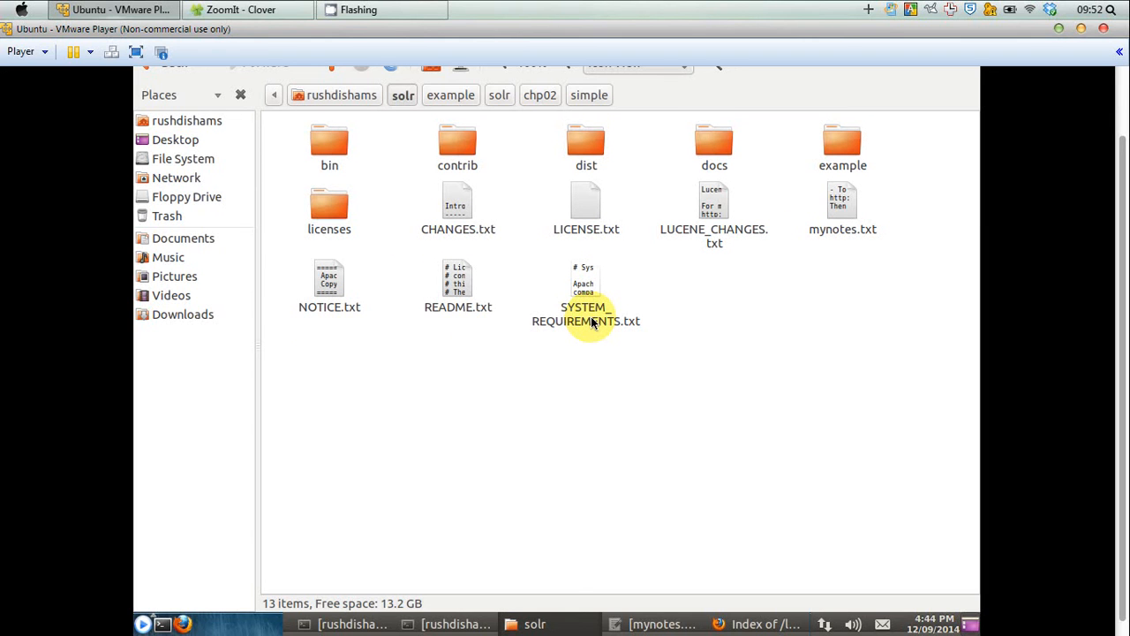
mouse_move(867, 309)
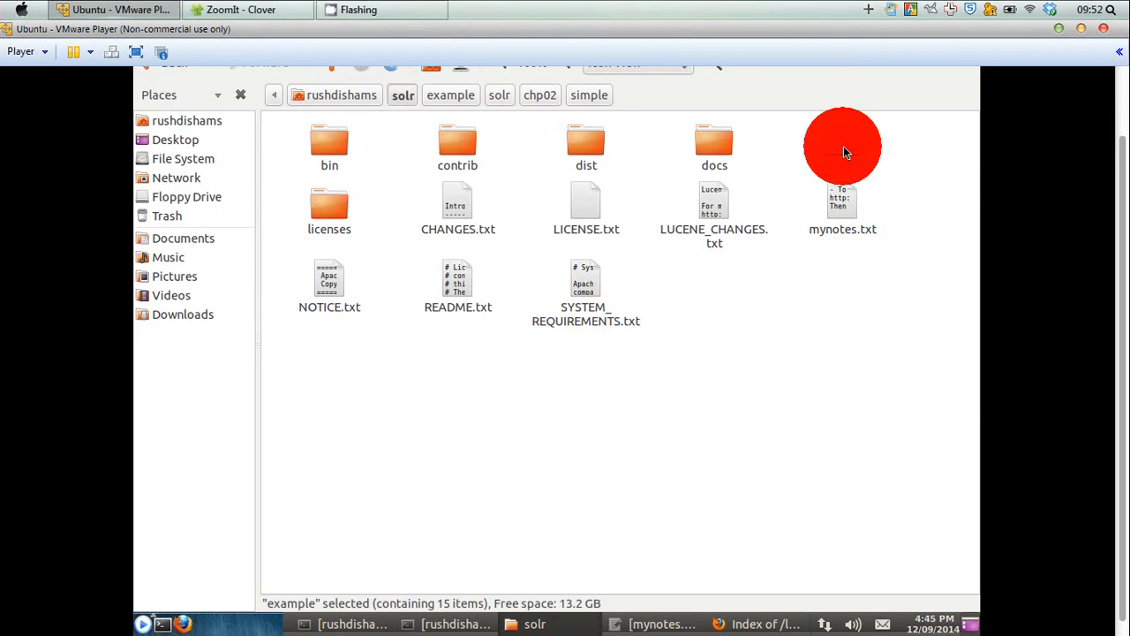
click(452, 95)
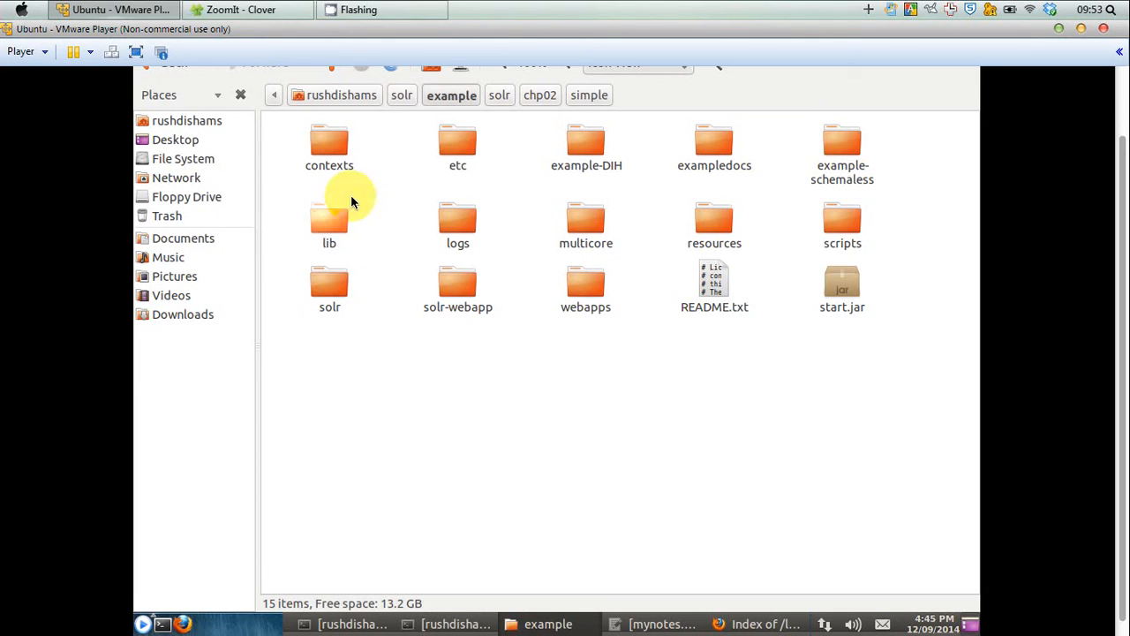
mouse_move(438, 356)
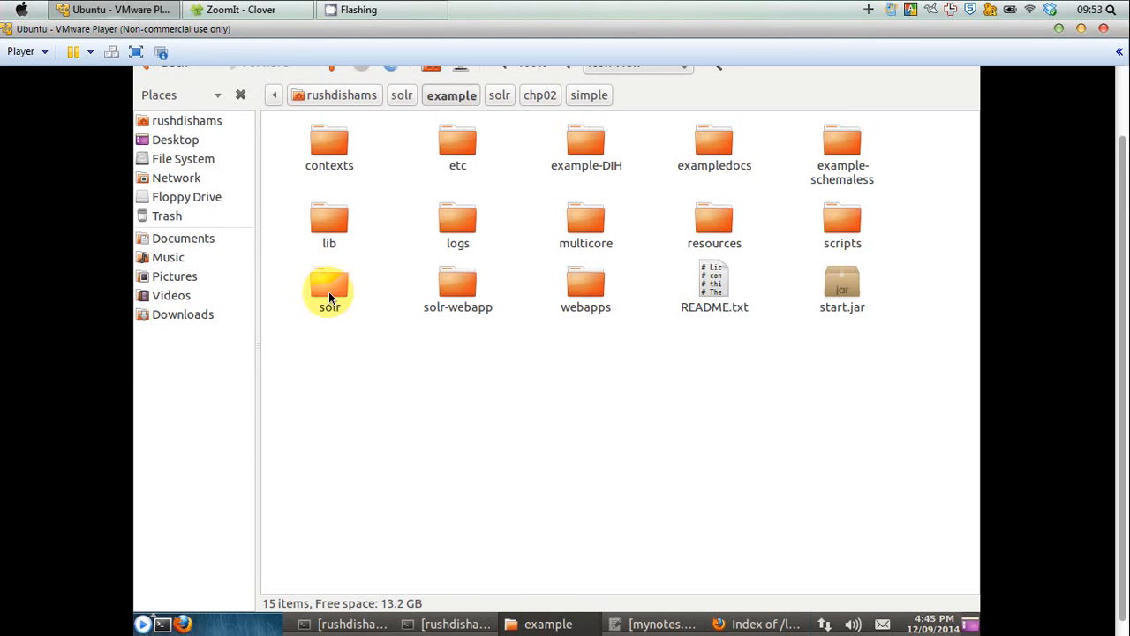
click(329, 290)
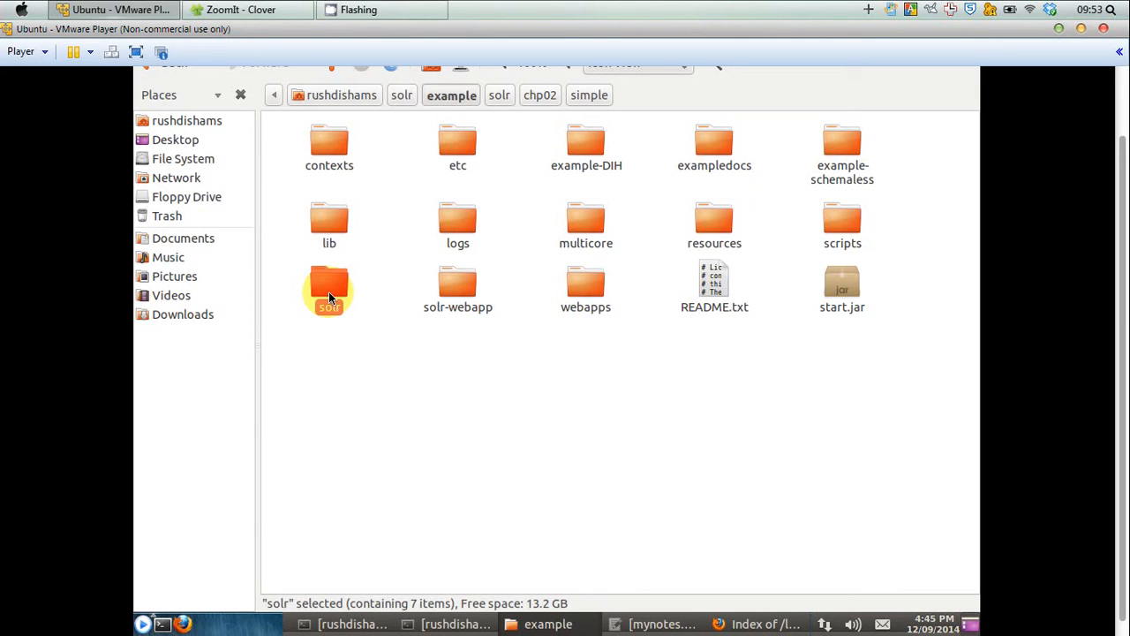
mouse_move(586, 226)
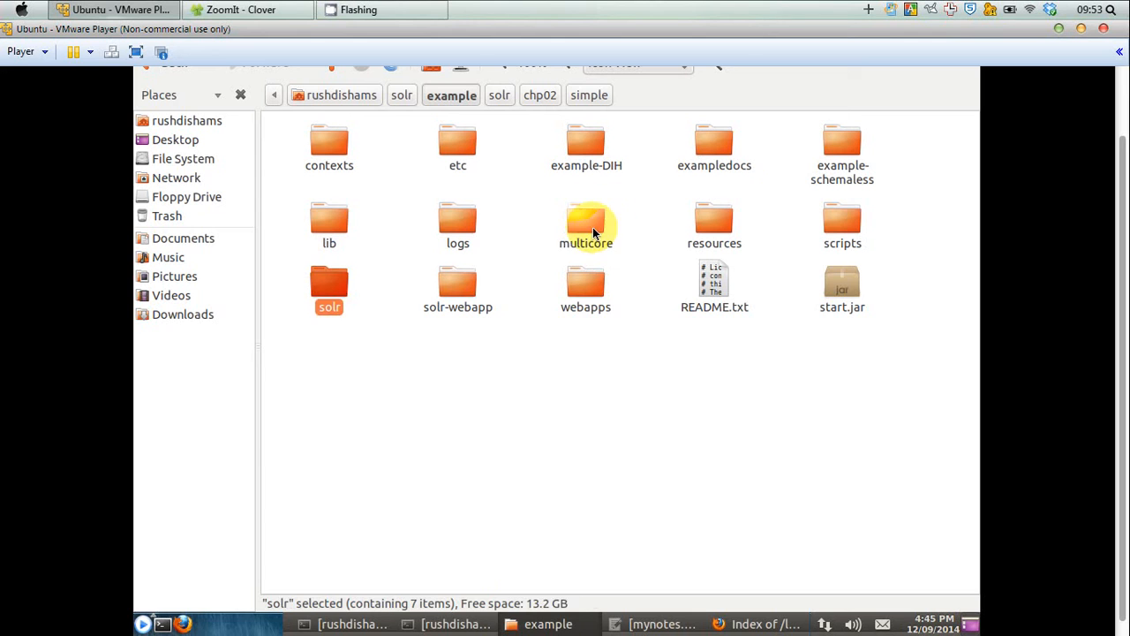
click(586, 226)
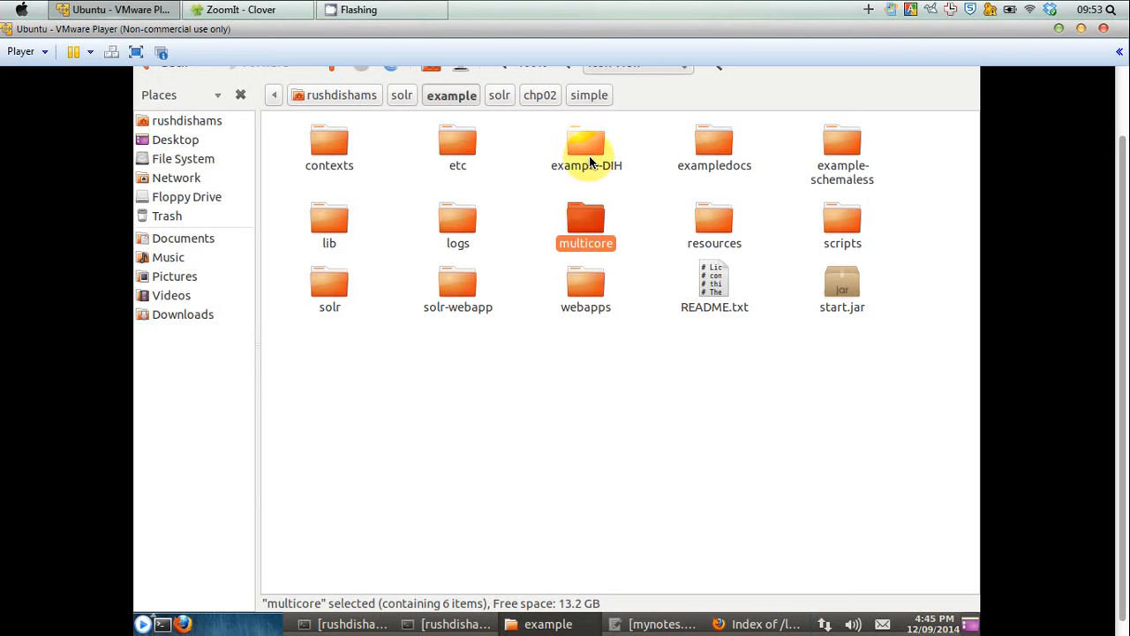
click(586, 148)
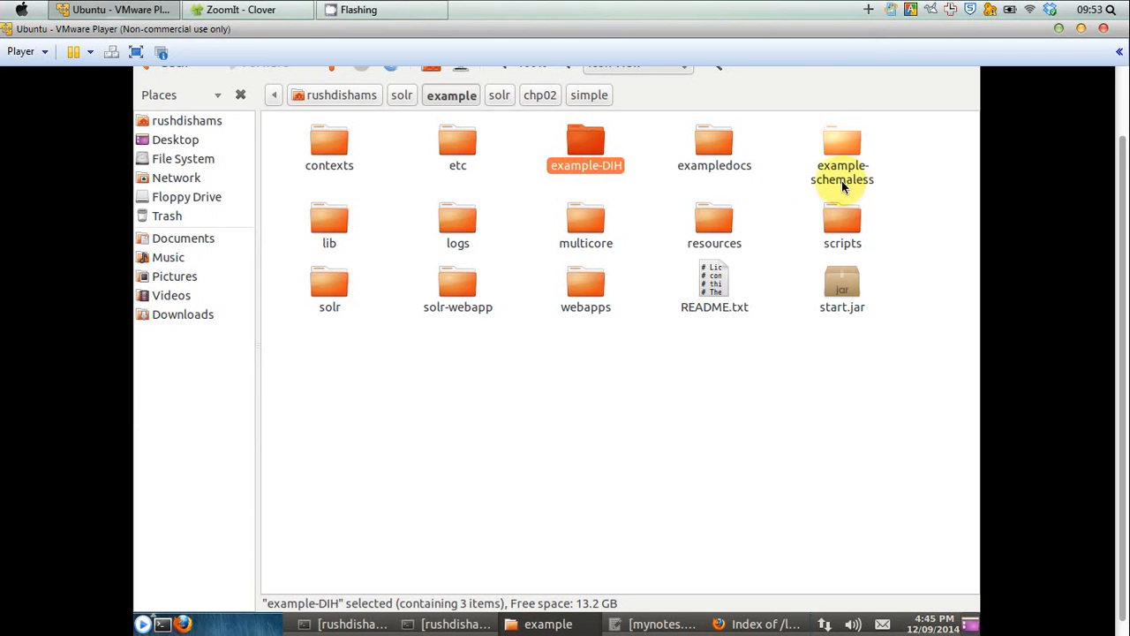
mouse_move(713, 150)
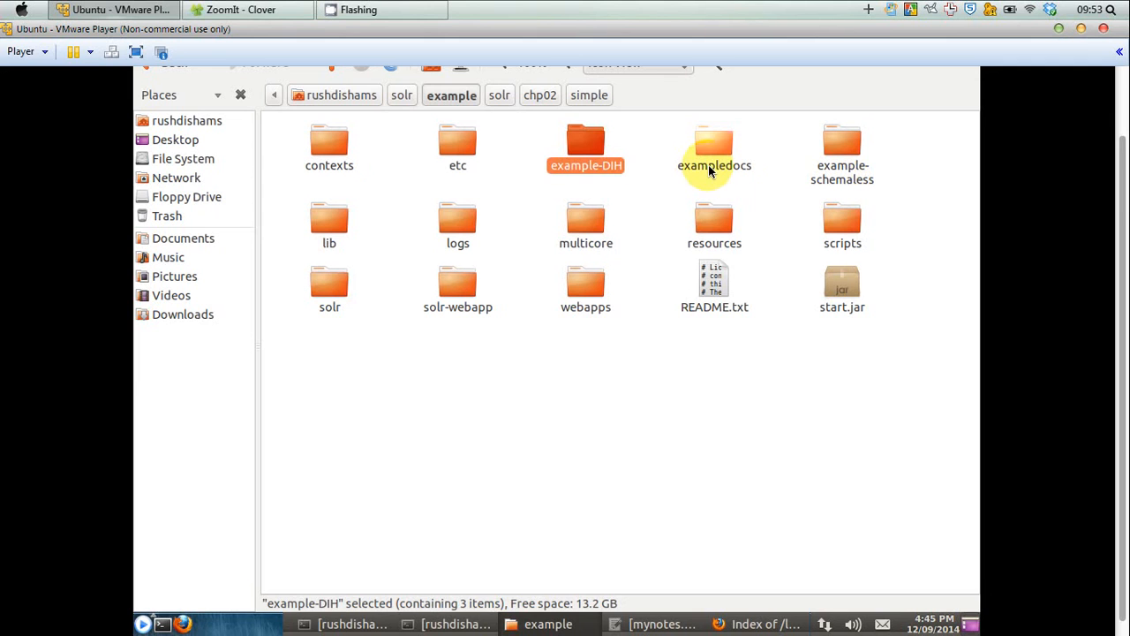
click(713, 145)
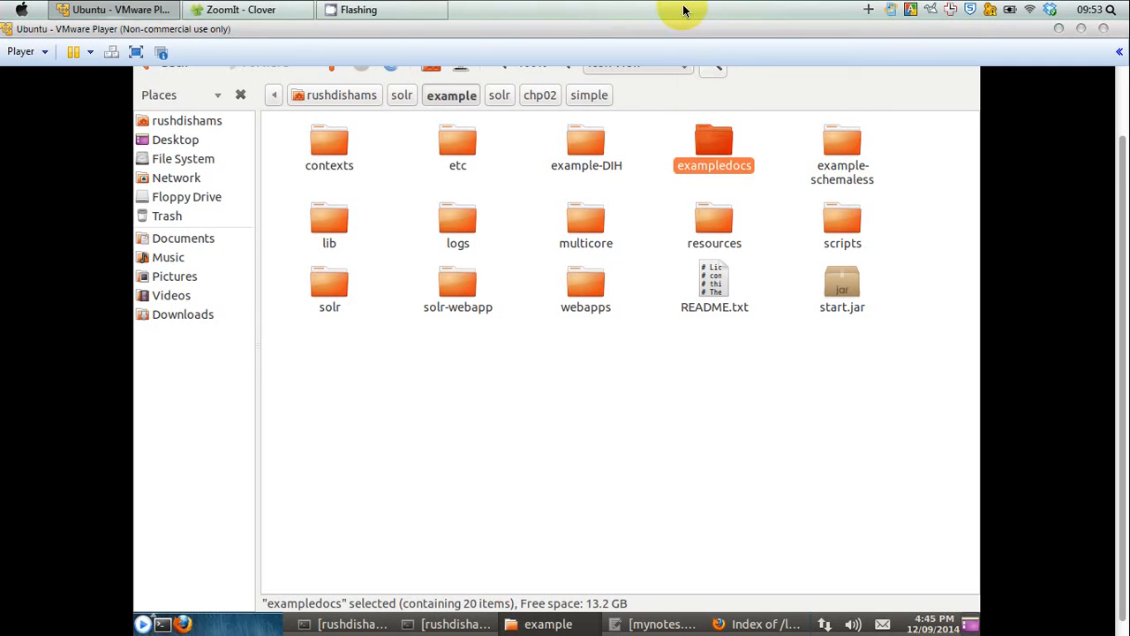
mouse_move(759, 282)
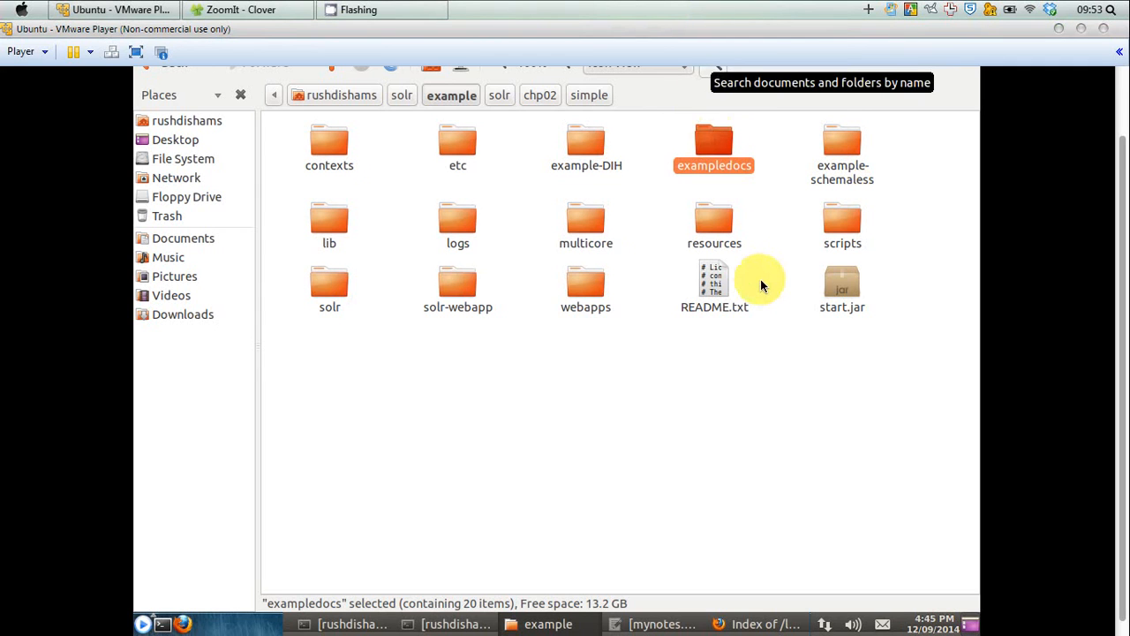
mouse_move(862, 360)
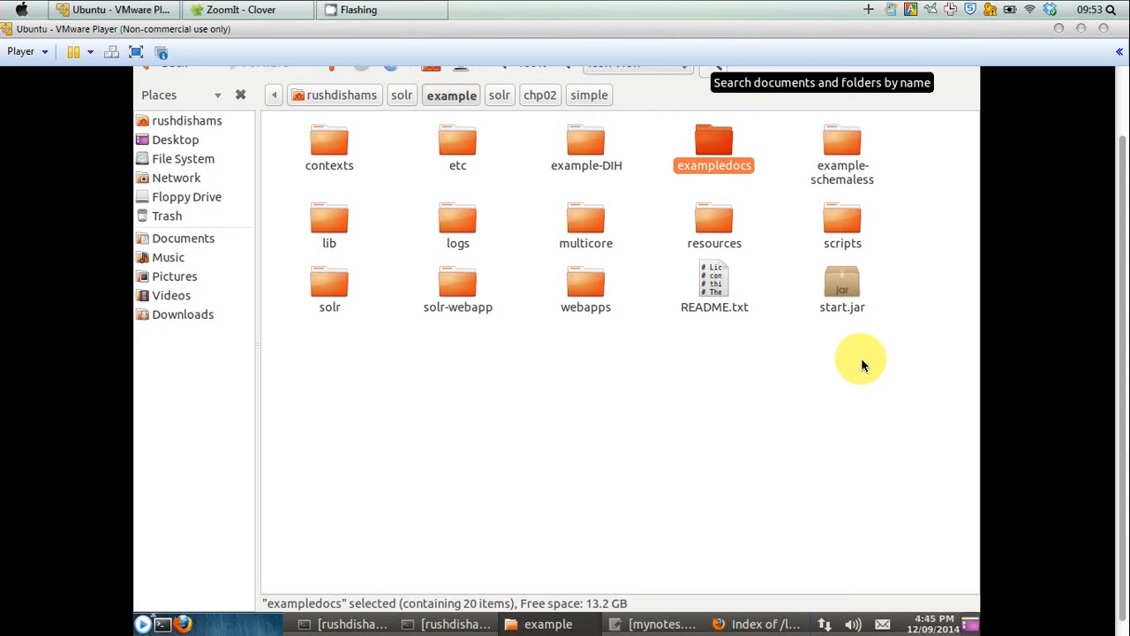
mouse_move(832, 330)
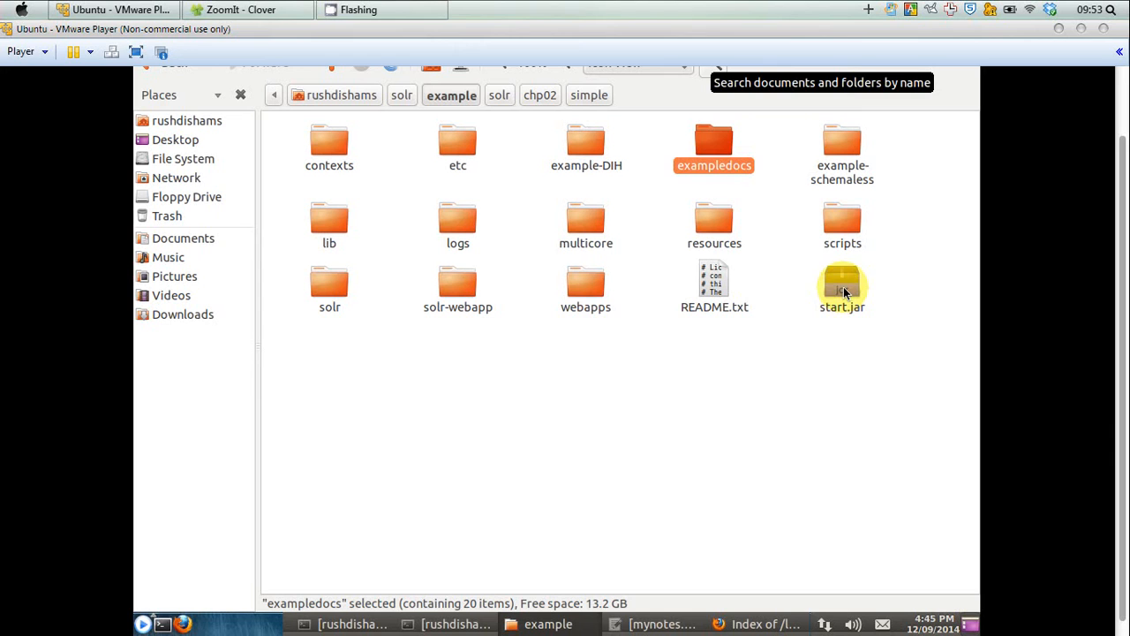
click(842, 286)
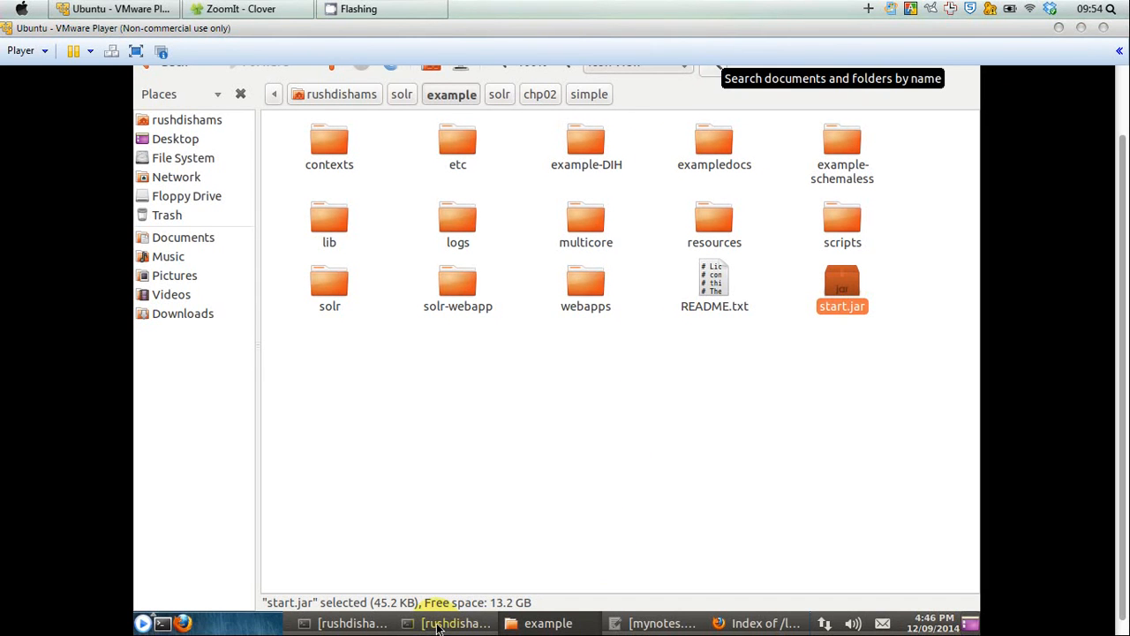
In the terminal, change directory to /home/rushdishams/solr/example/
click(456, 623)
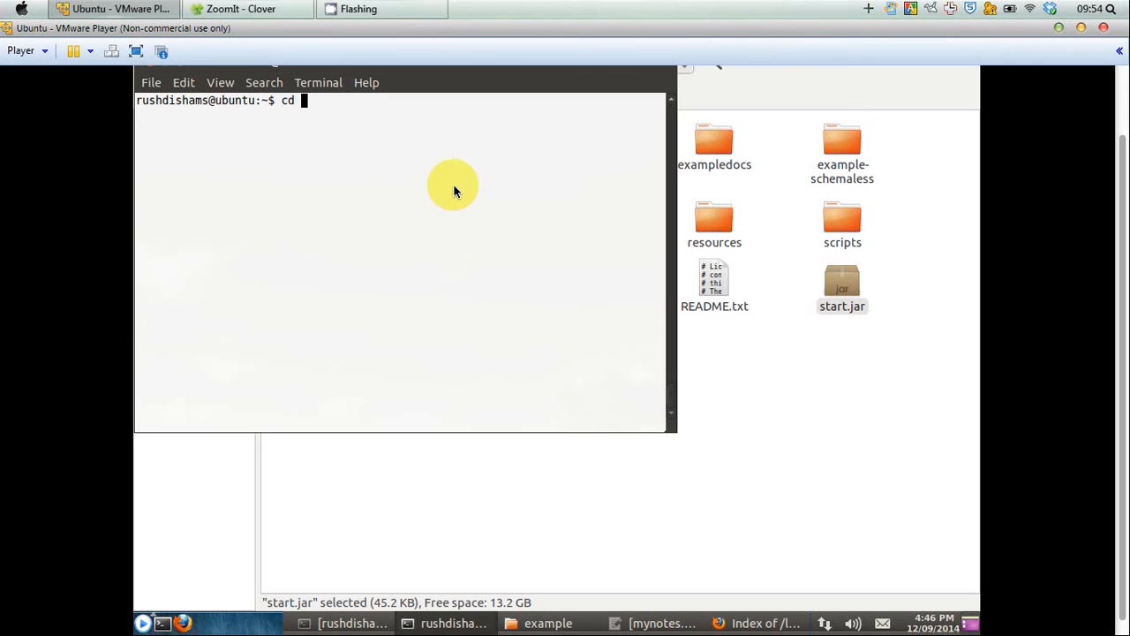
text(/home/rushdishams/)
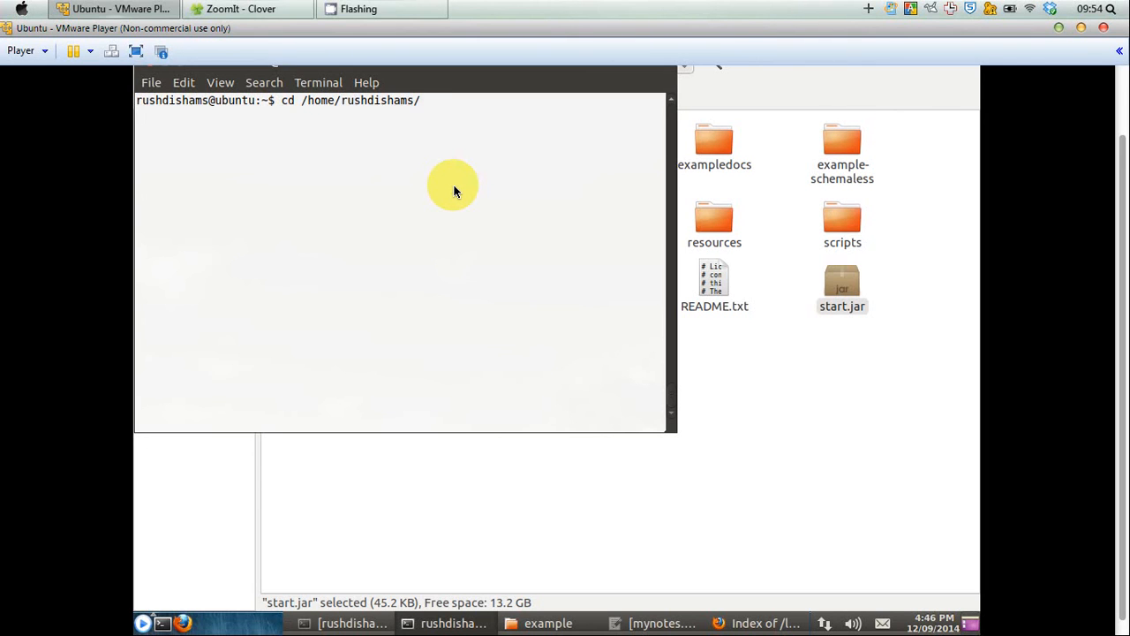
text(solr/ex)
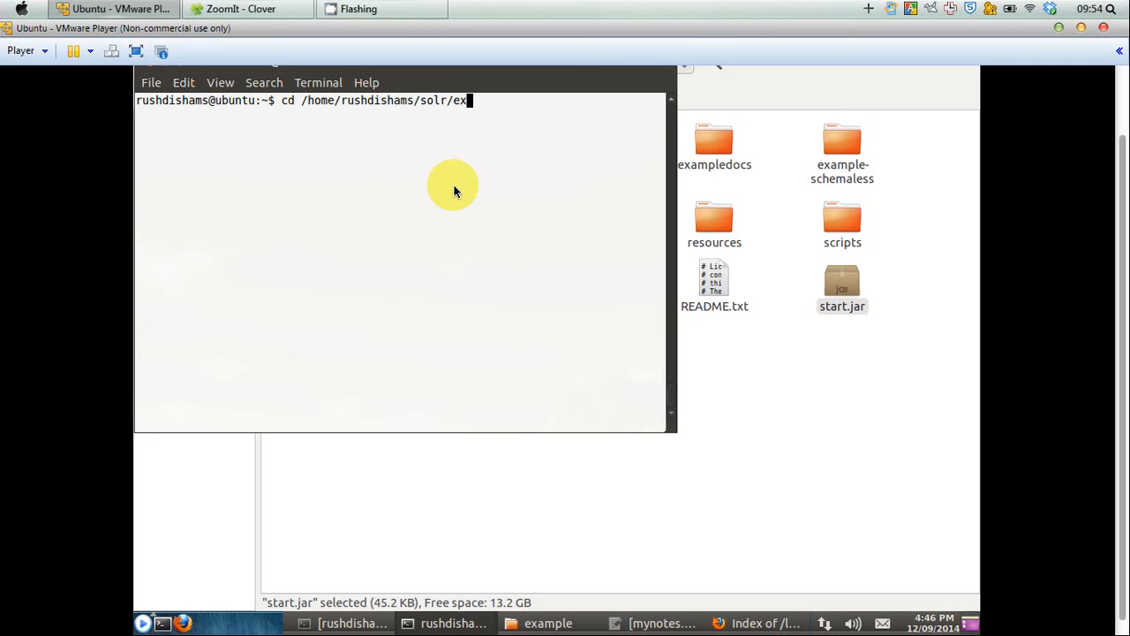
text(ample/)
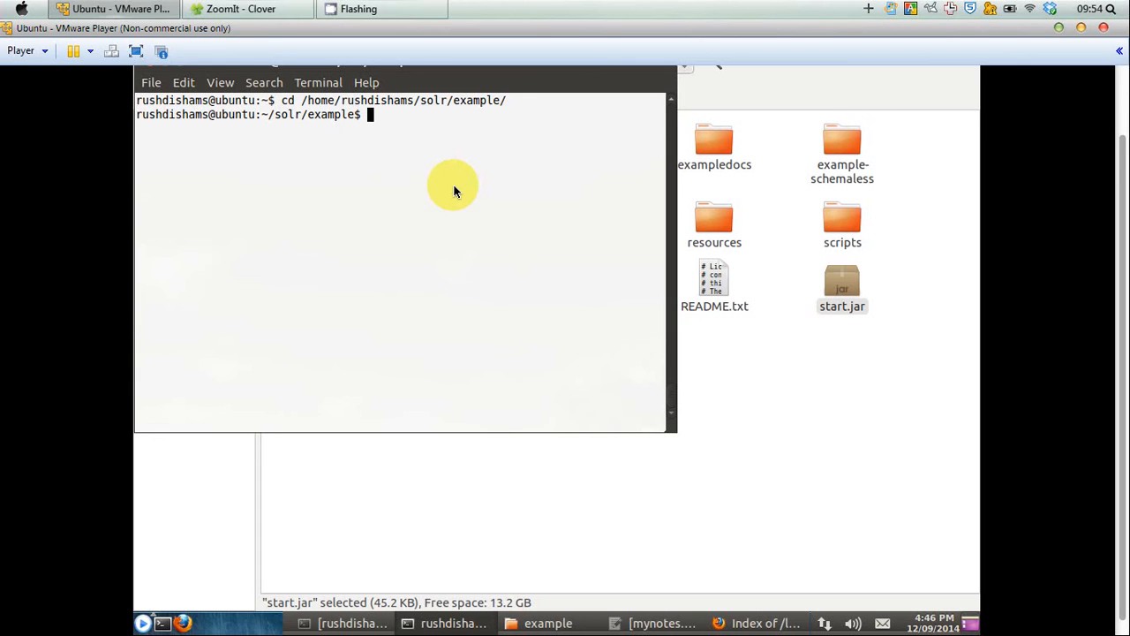
Start the Solr server with java -jar start.jar and return to the browser
text(java)
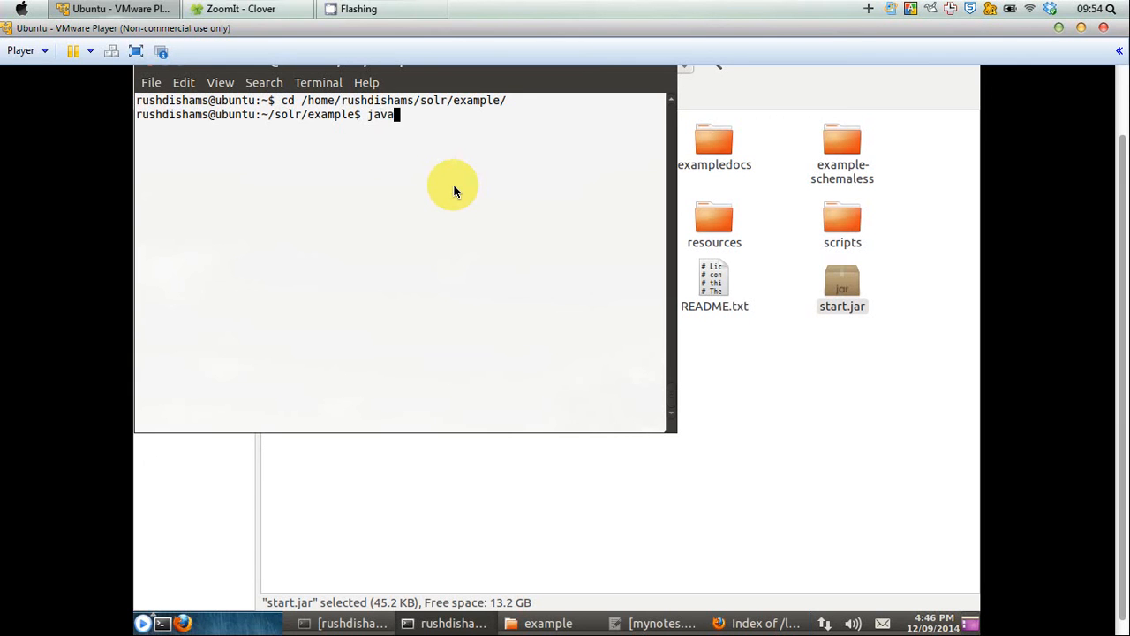
text(-)
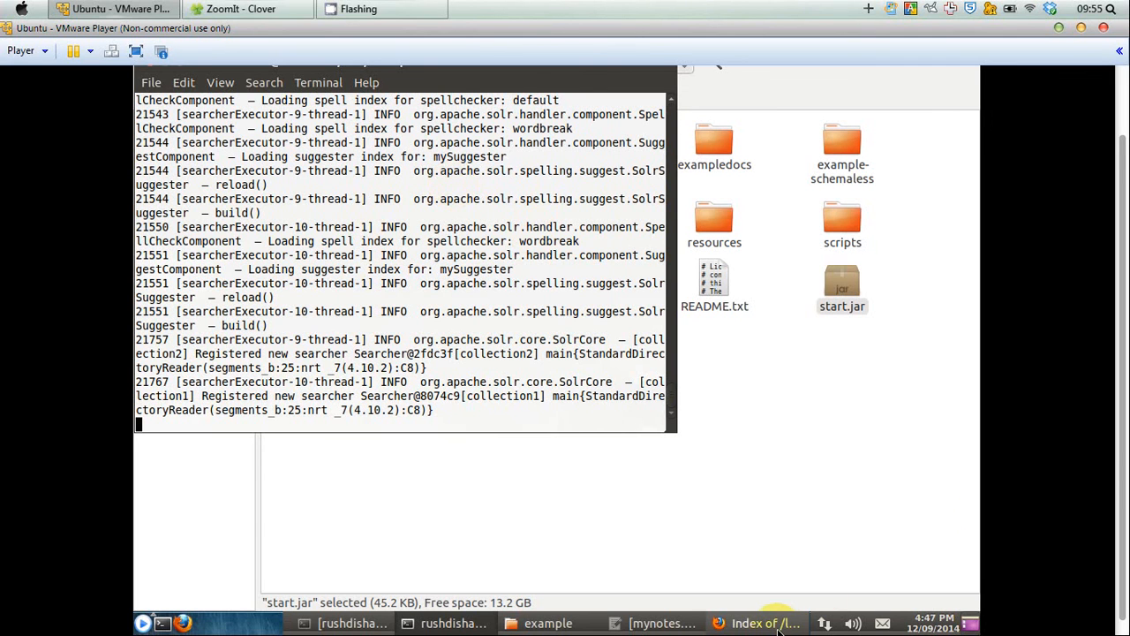
click(764, 623)
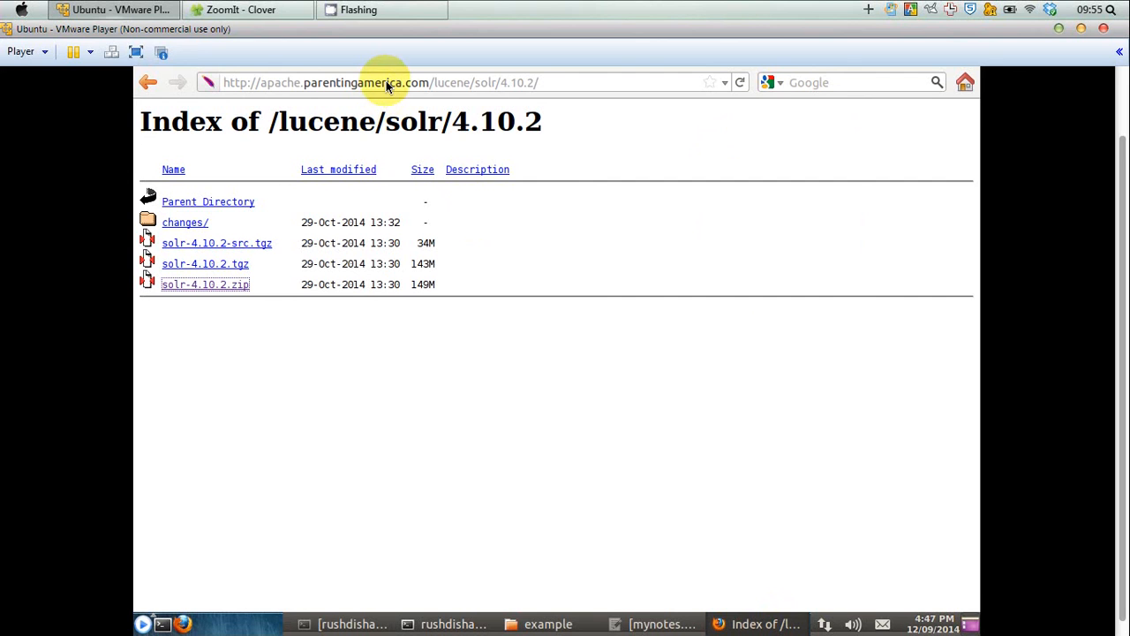
click(384, 83)
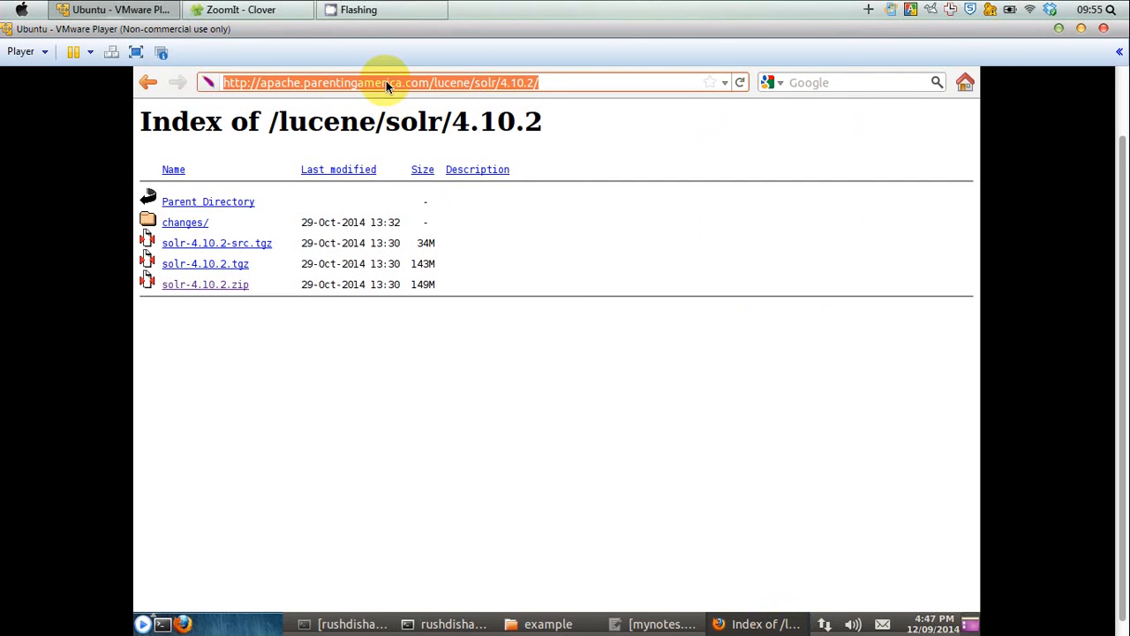
text(h)
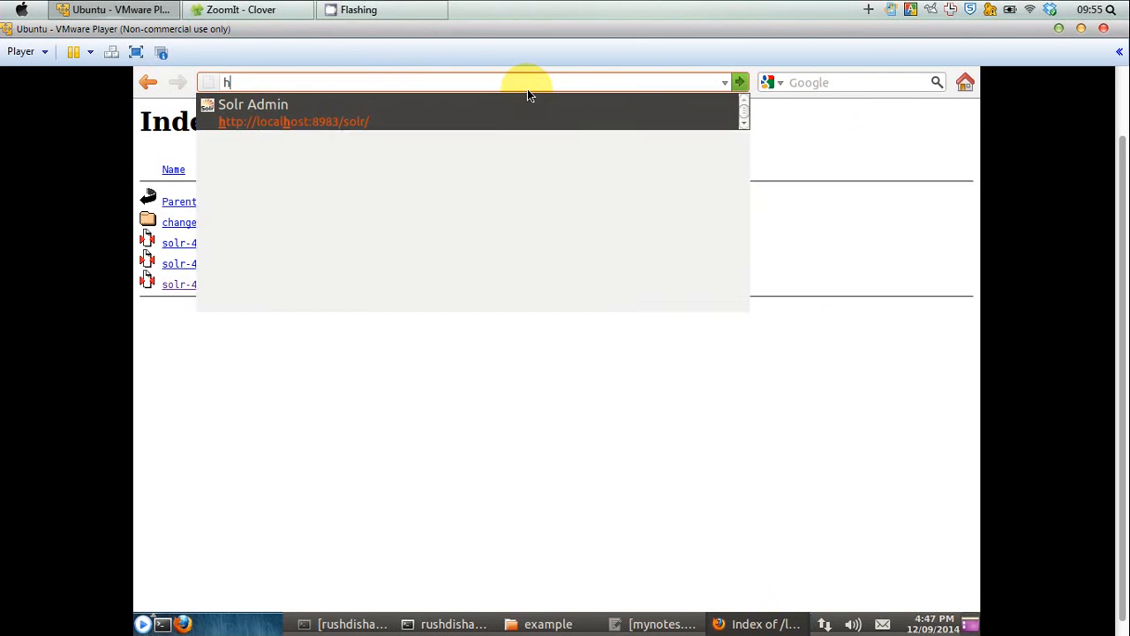
text(ttp://localhost:8983/solr/#)
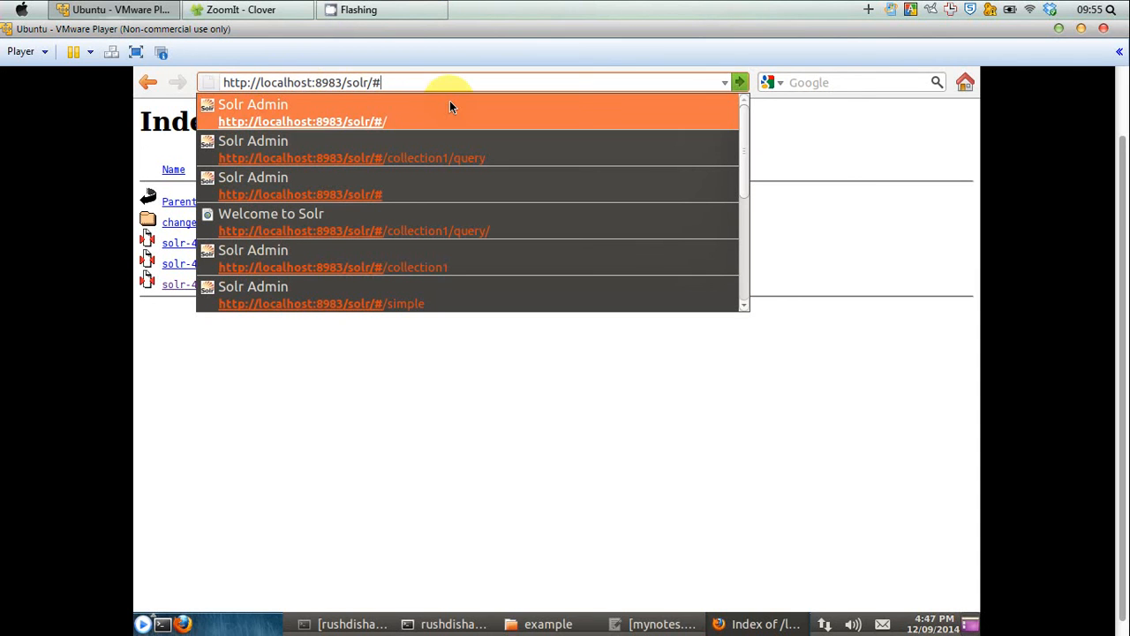
mouse_move(441, 85)
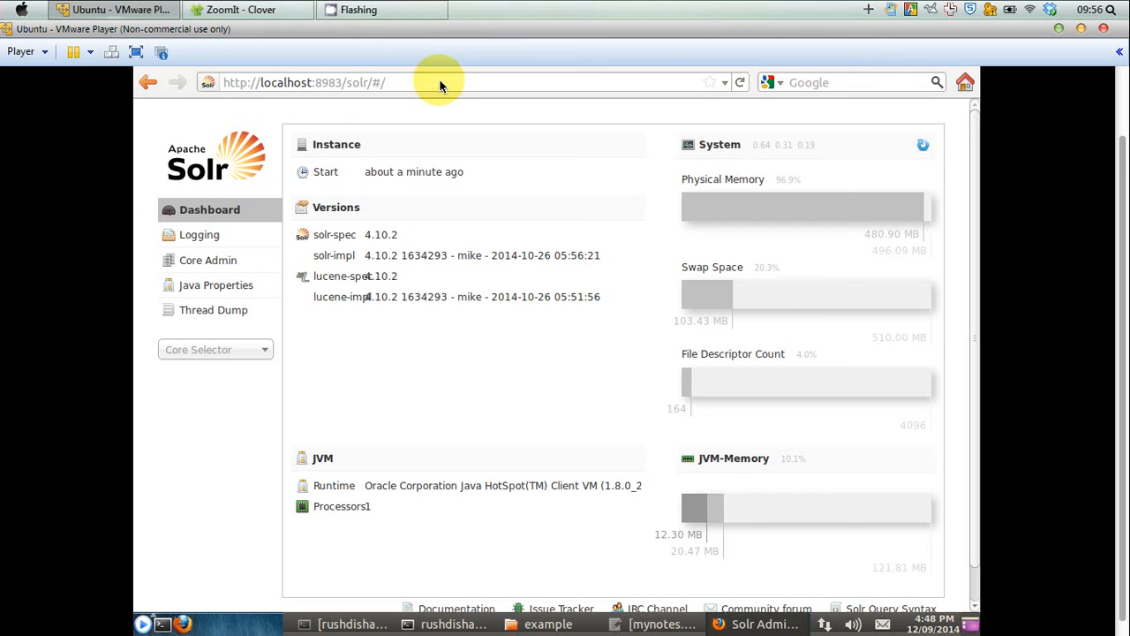
mouse_move(300, 441)
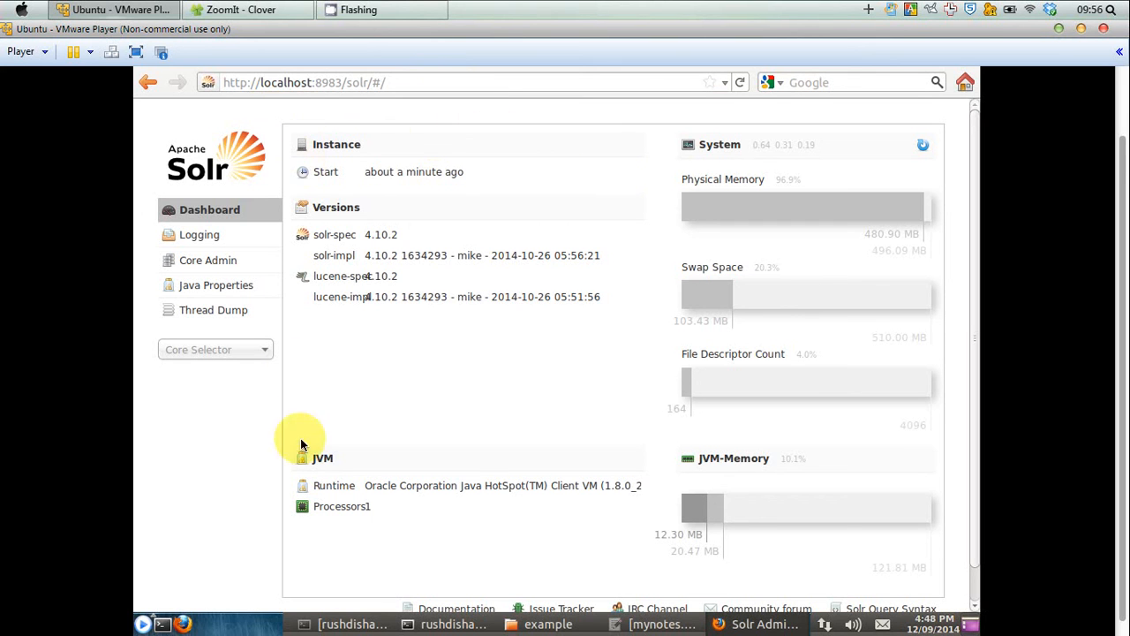
mouse_move(508, 155)
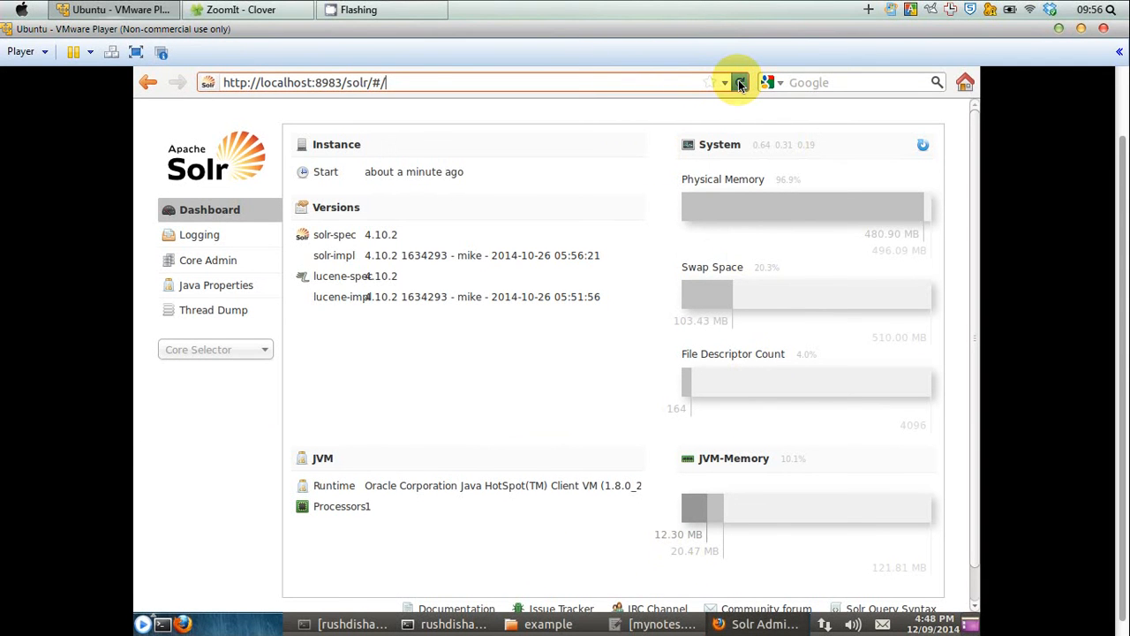
click(739, 83)
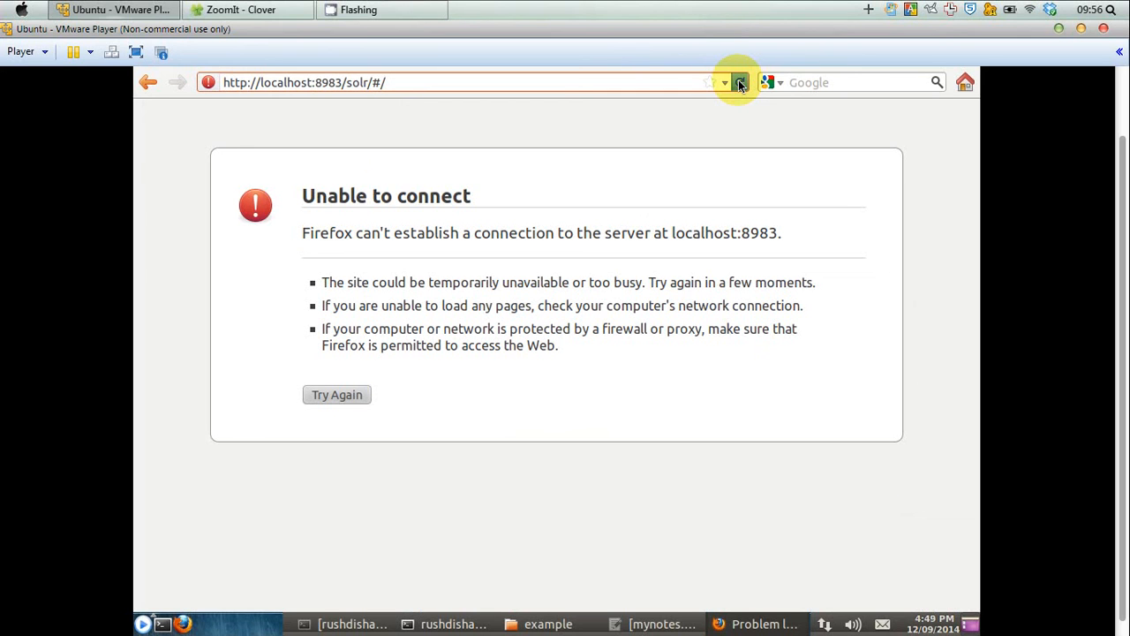
Reload localhost:8983/solr/ to confirm Solr is stopped with an Unable to connect error
click(389, 83)
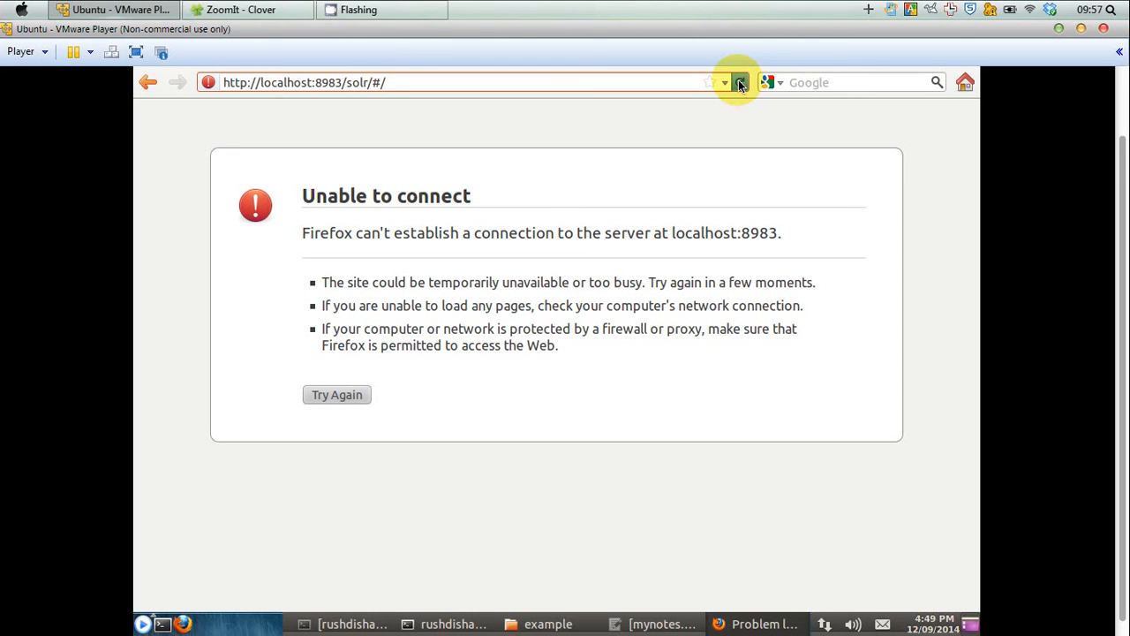
click(385, 83)
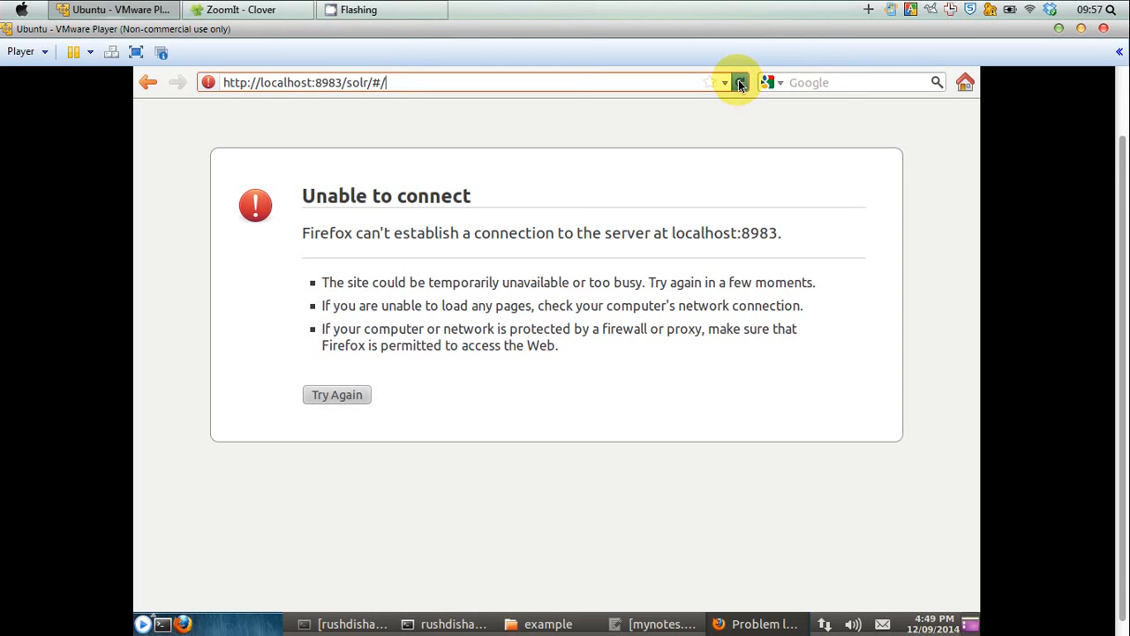